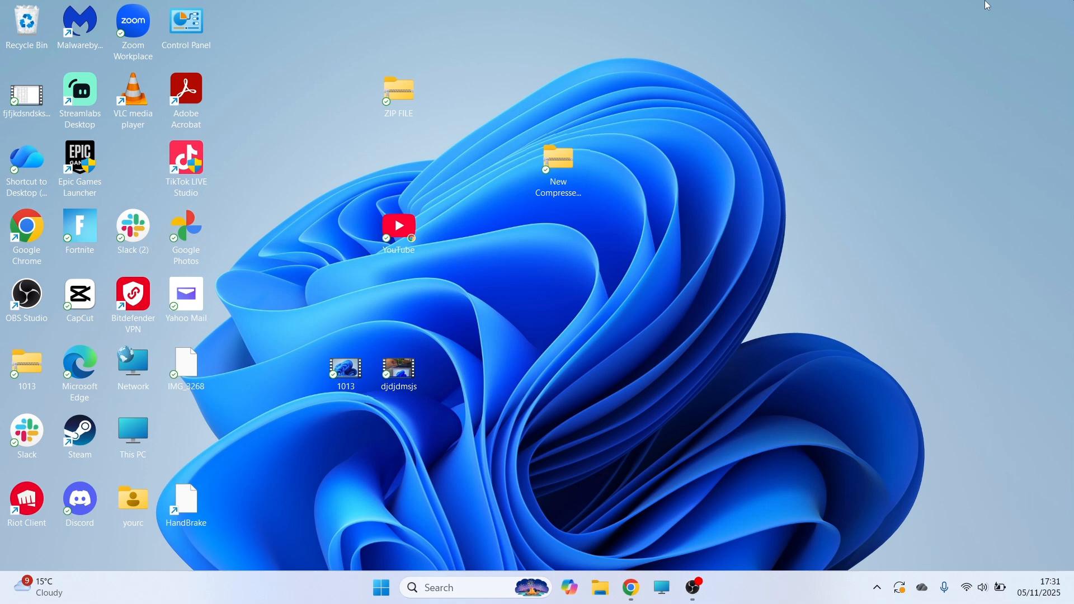
mouse_move(497, 297)
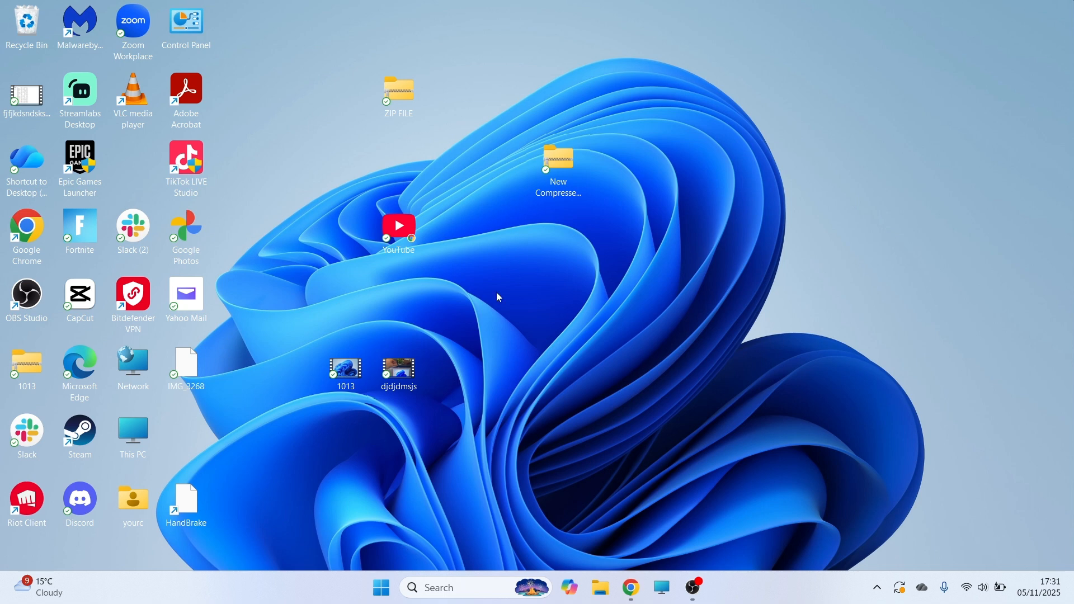
mouse_move(472, 321)
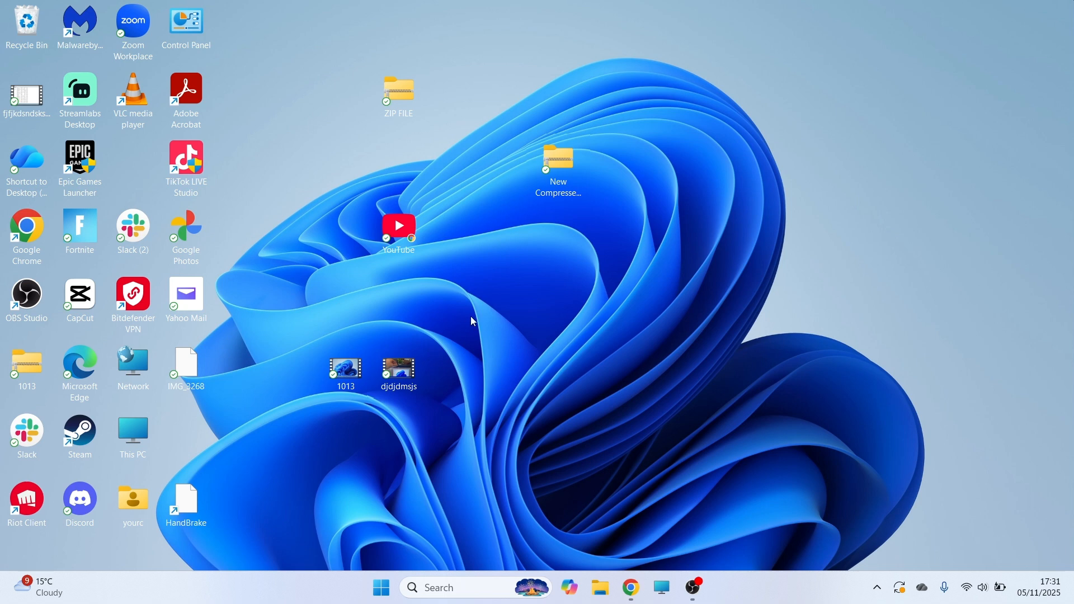
Step: Search the Start menu for cmd and show Command Prompt's launch options
click(381, 587)
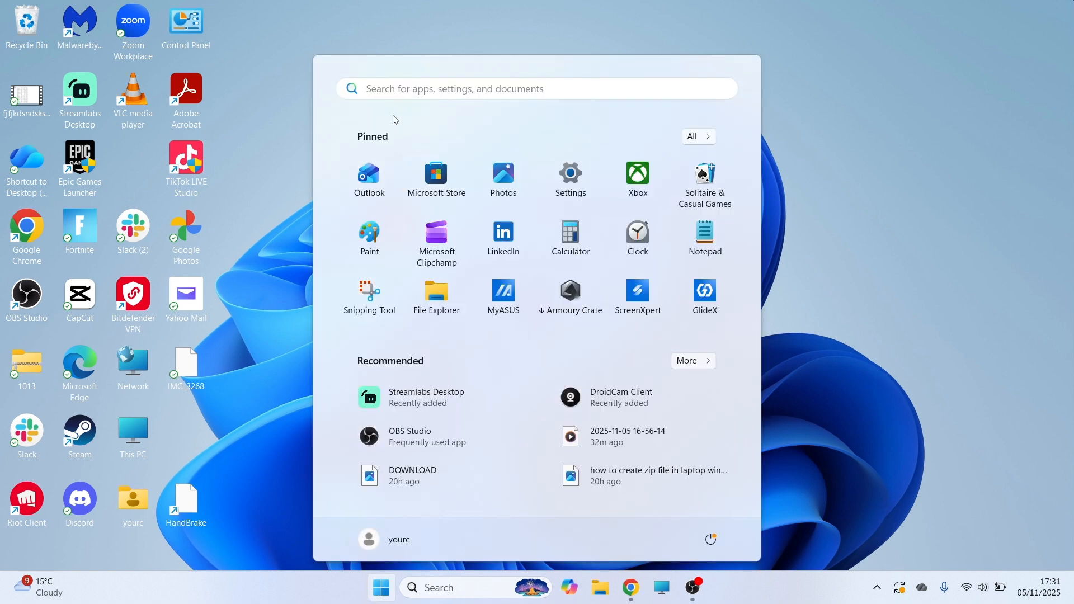
text(cmd)
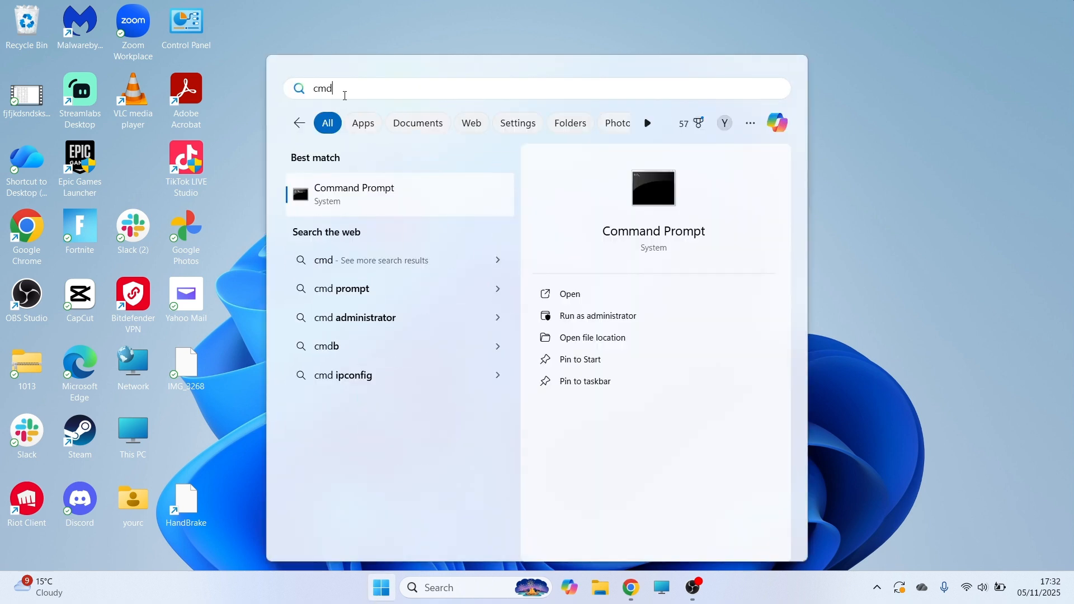
right_click(354, 194)
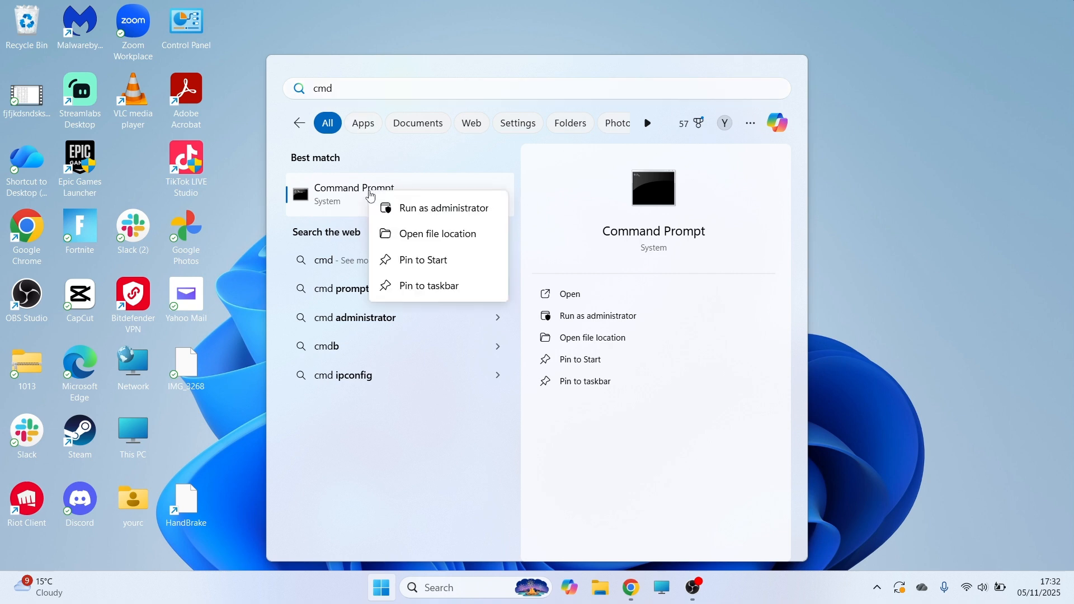
mouse_move(425, 219)
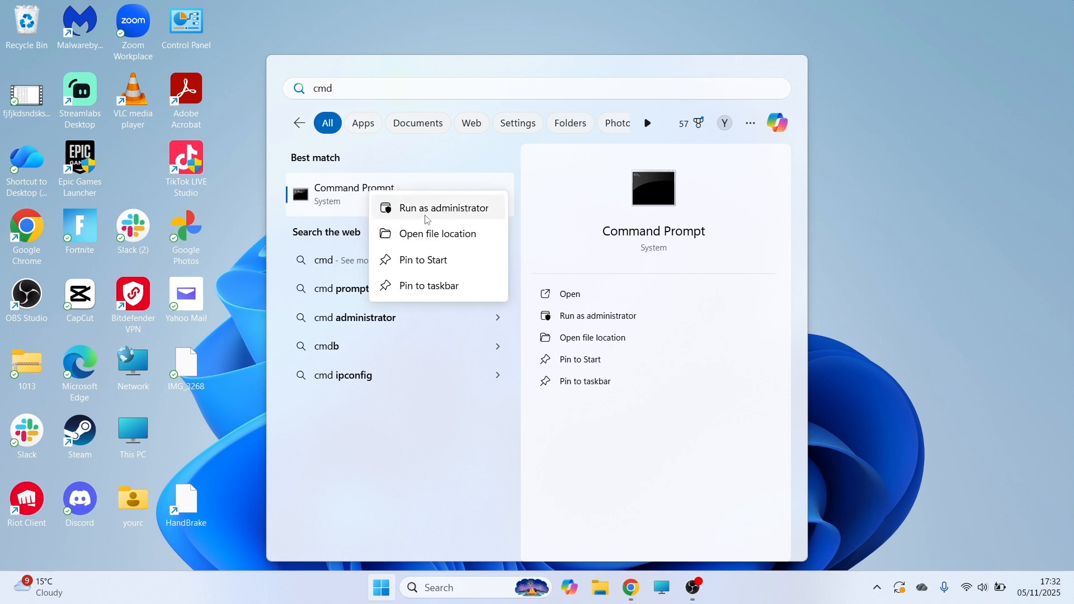
Step: In an administrator Command Prompt, ping 8.8.8.8 and 1.1.1.1 and compare averages
click(444, 208)
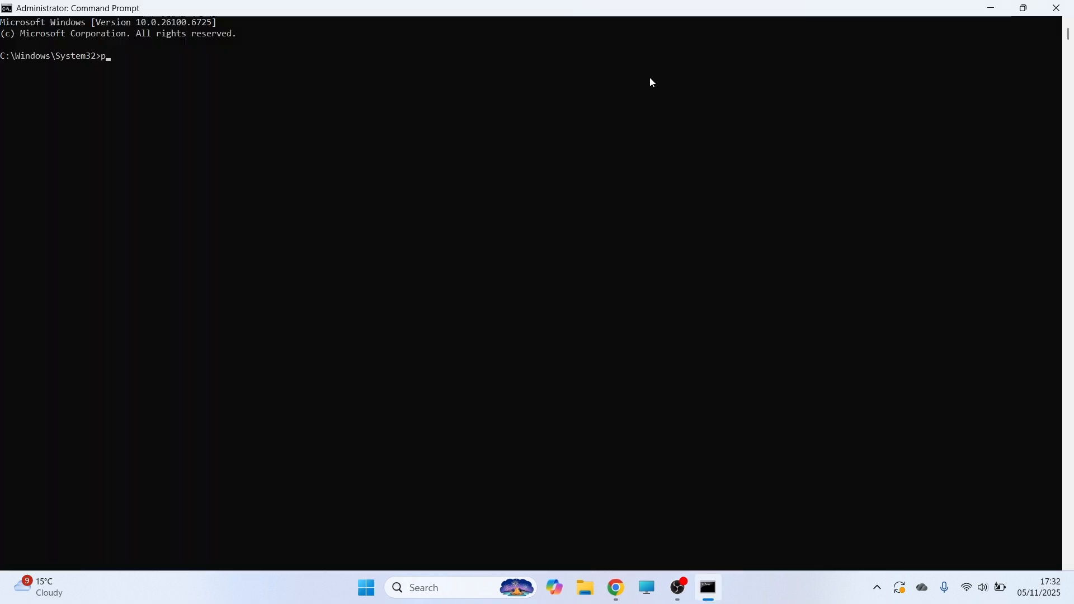
text(ing)
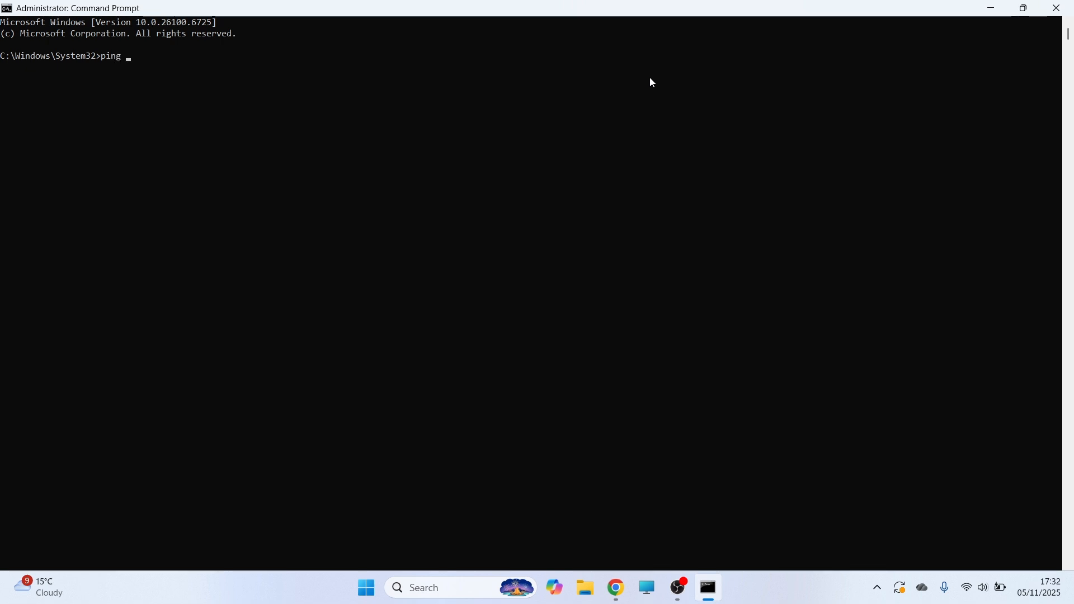
text(8.8.8.8)
text(ping)
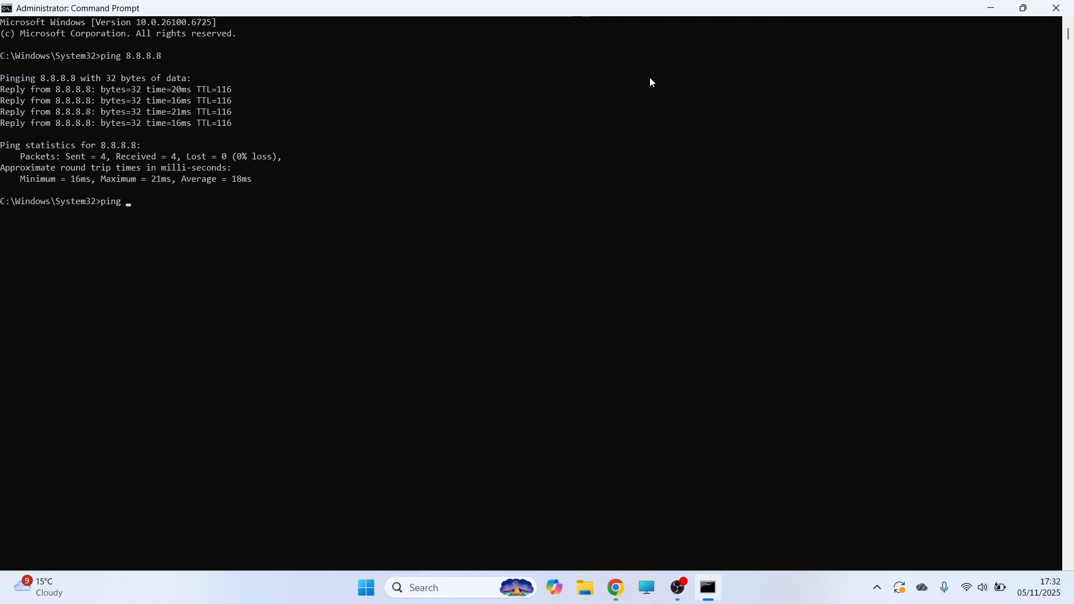
text(1.1)
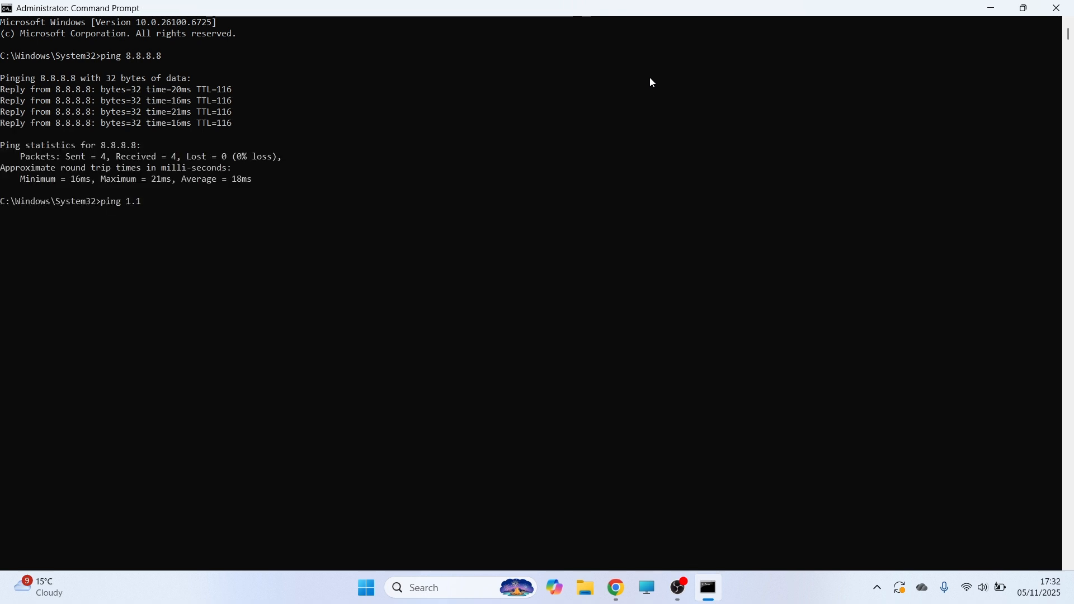
key(Enter)
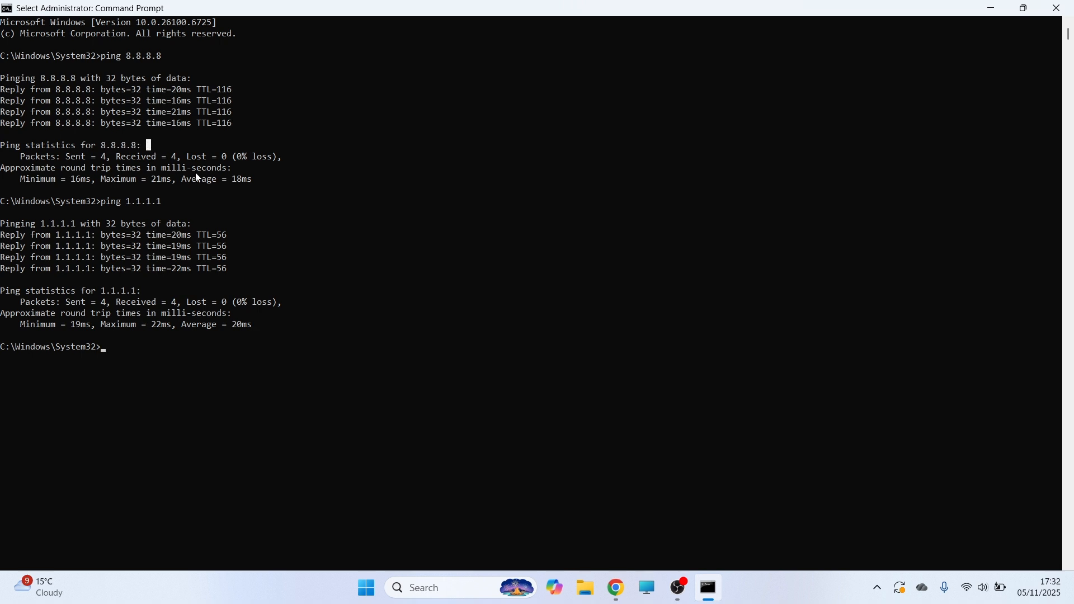
drag(181, 179, 261, 179)
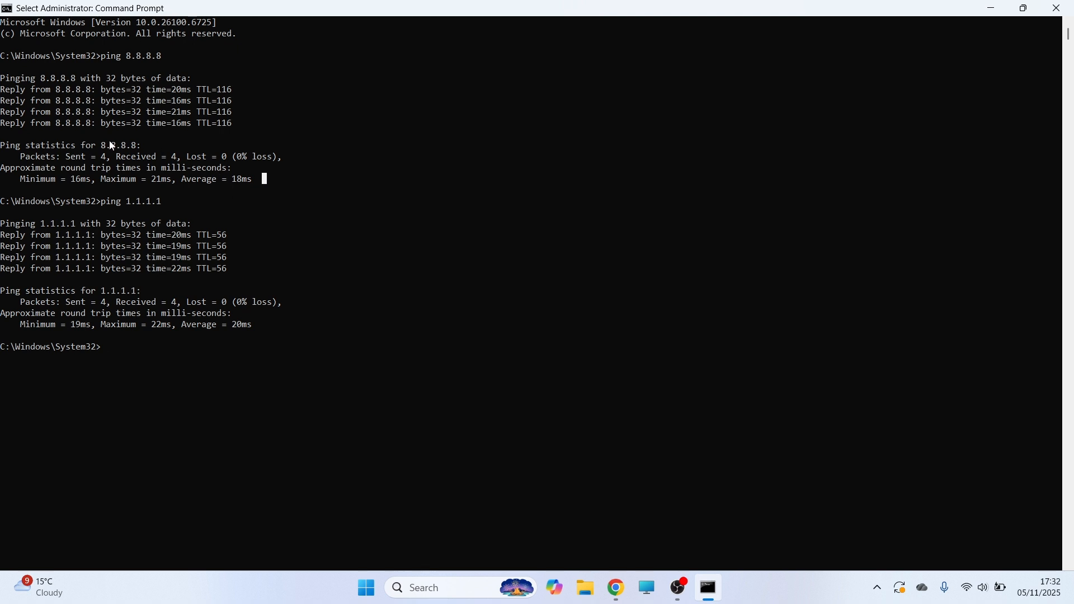
mouse_move(205, 170)
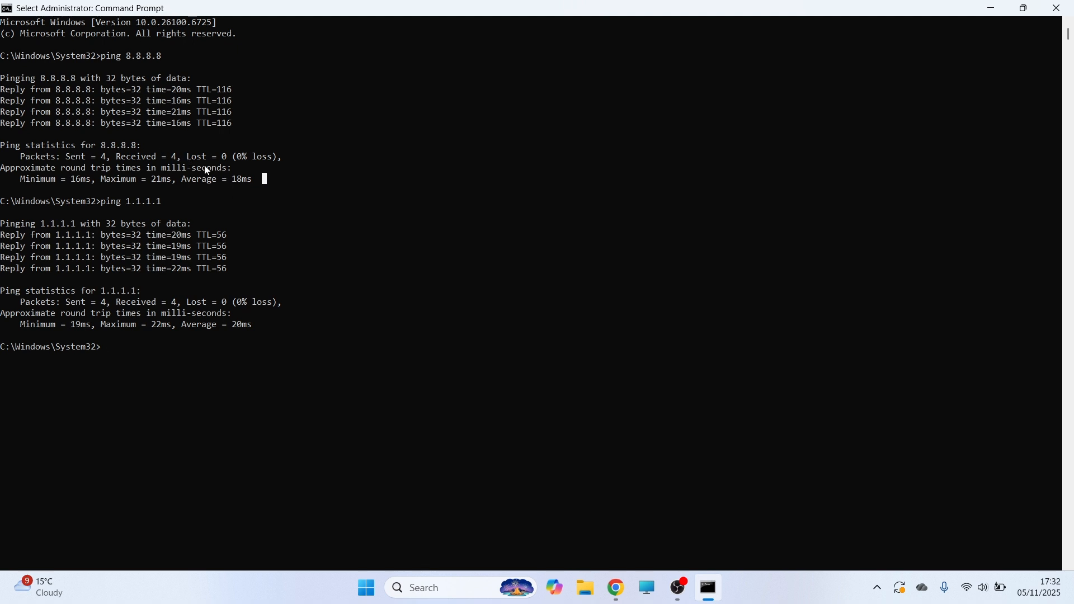
double_click(118, 144)
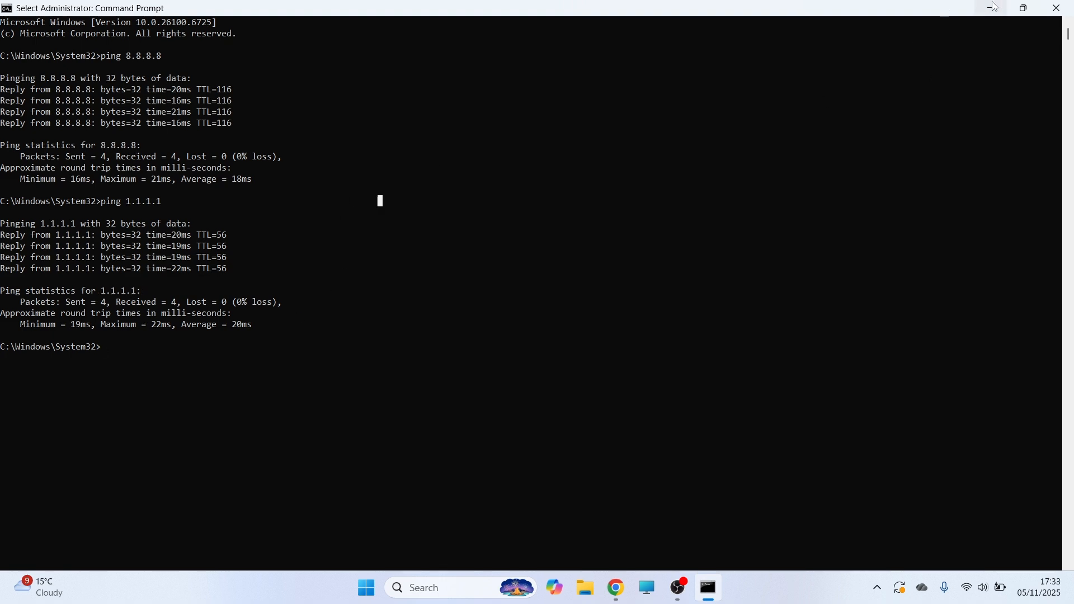
Step: Search 'control' from Start and open Network and Sharing Centre
click(366, 587)
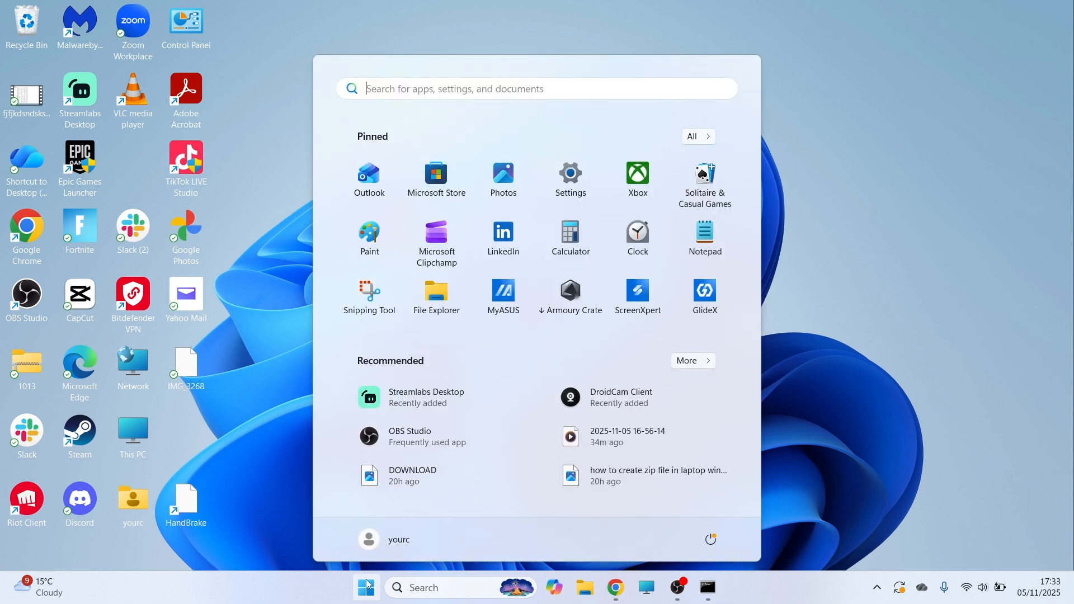
text(control)
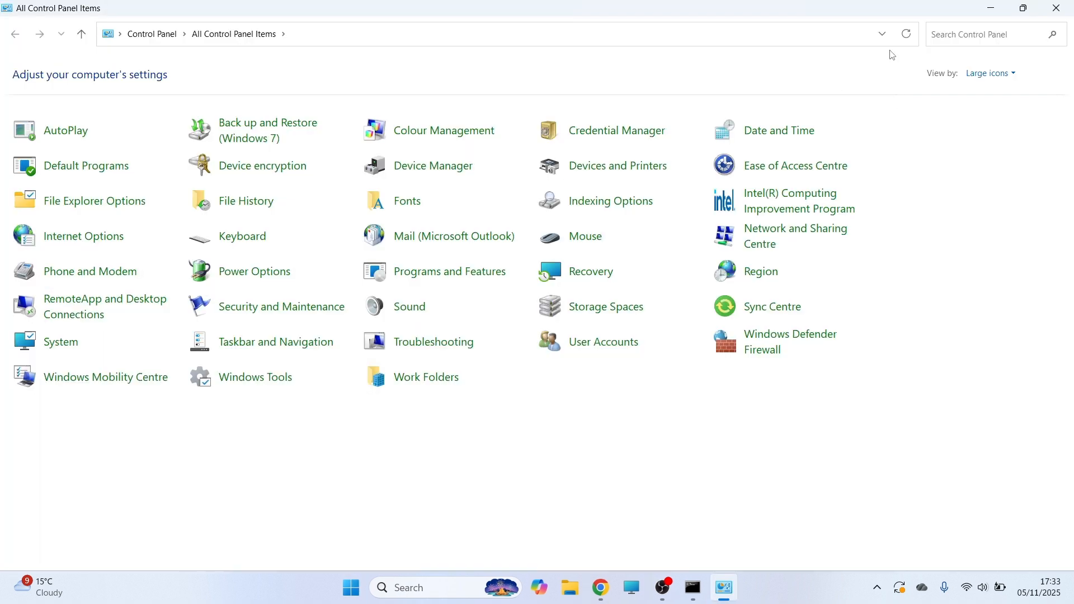
click(989, 73)
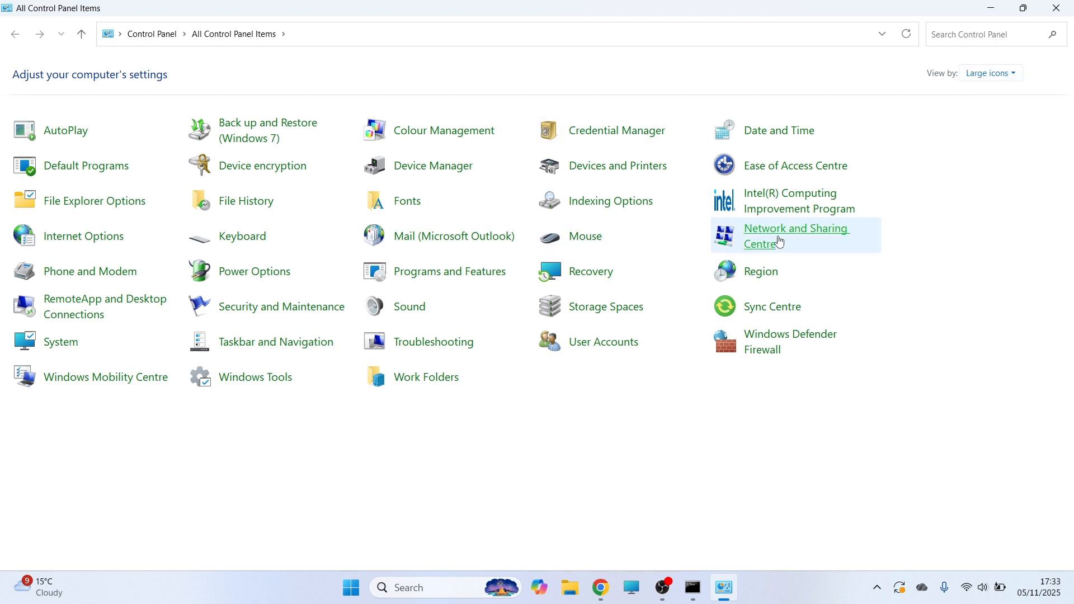
click(796, 235)
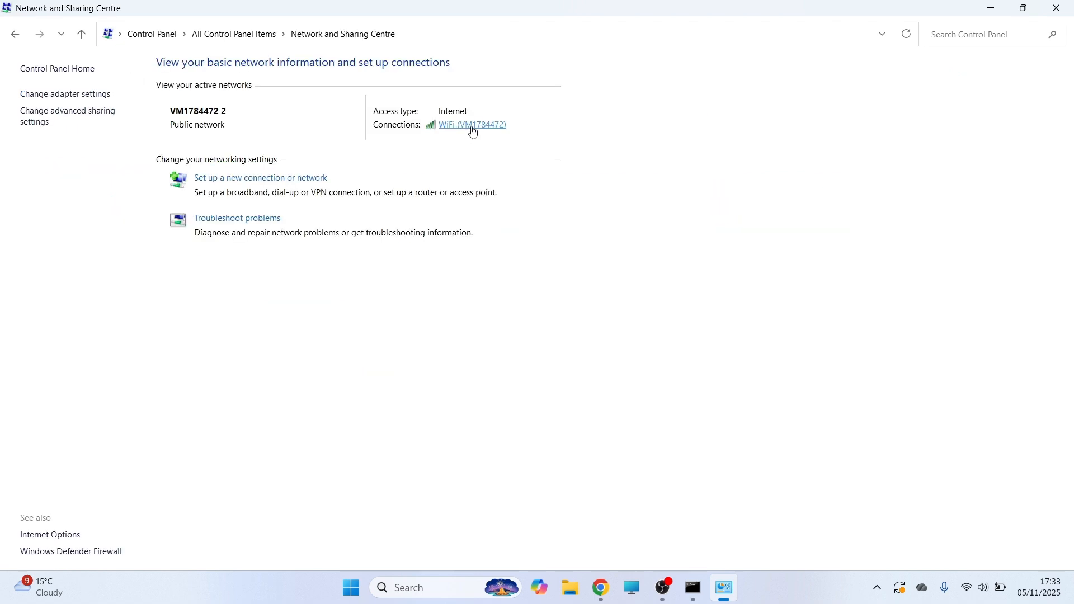
Step: In the WiFi adapter's IPv4 properties, enter DNS servers 8.8.8.8 and 8.8.4.4
click(471, 125)
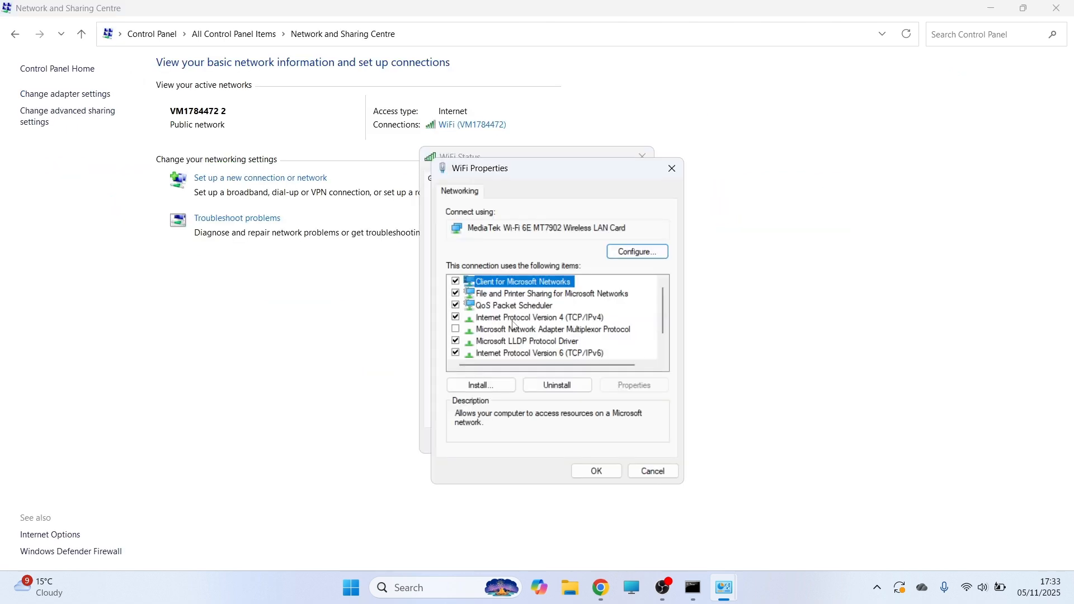
click(539, 318)
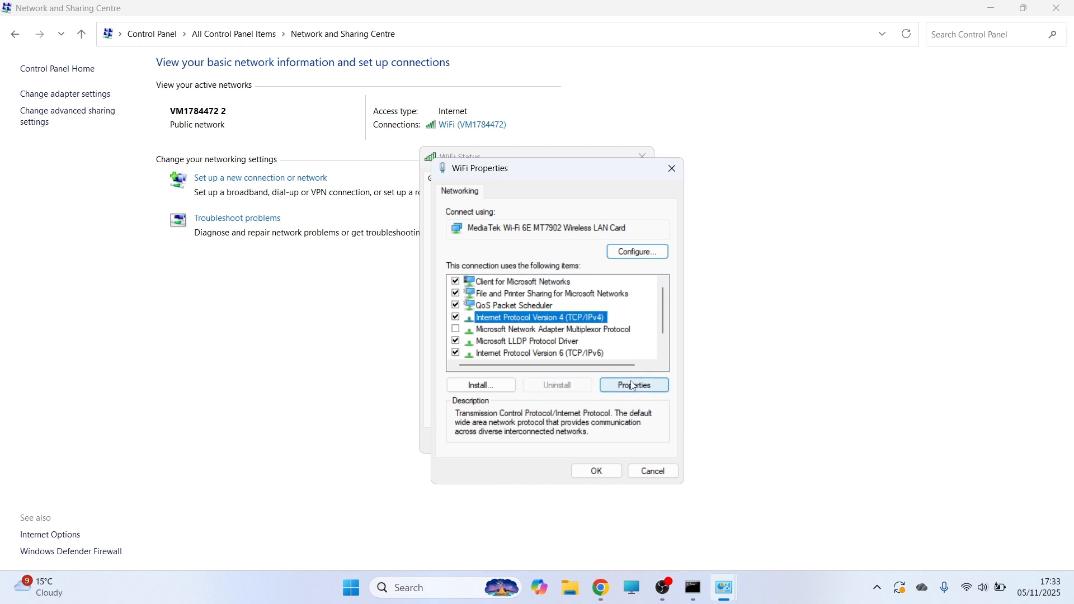
click(633, 384)
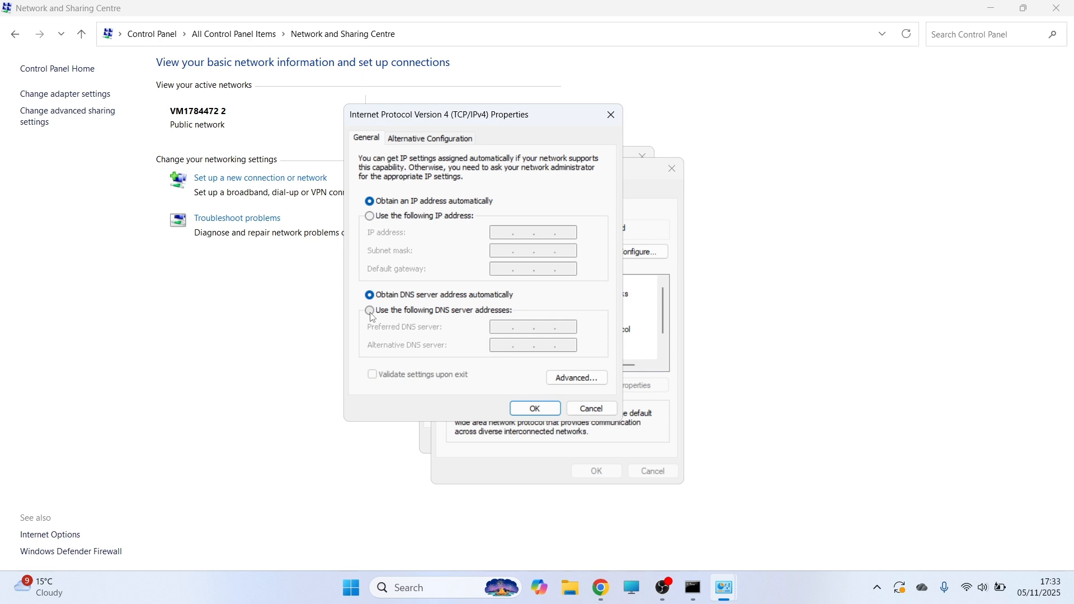
text(8.8.8)
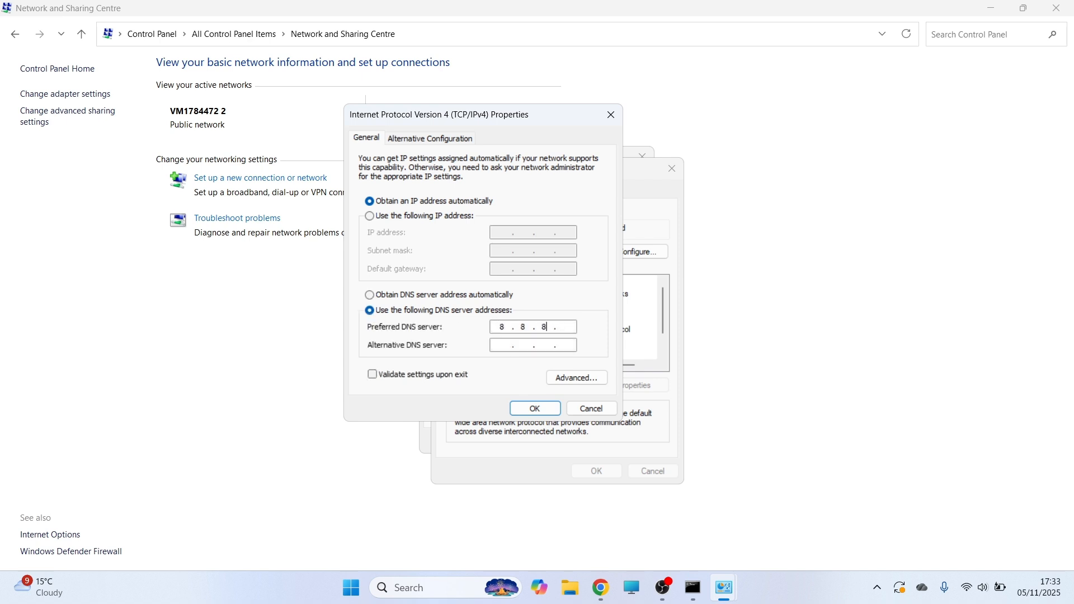
text(8)
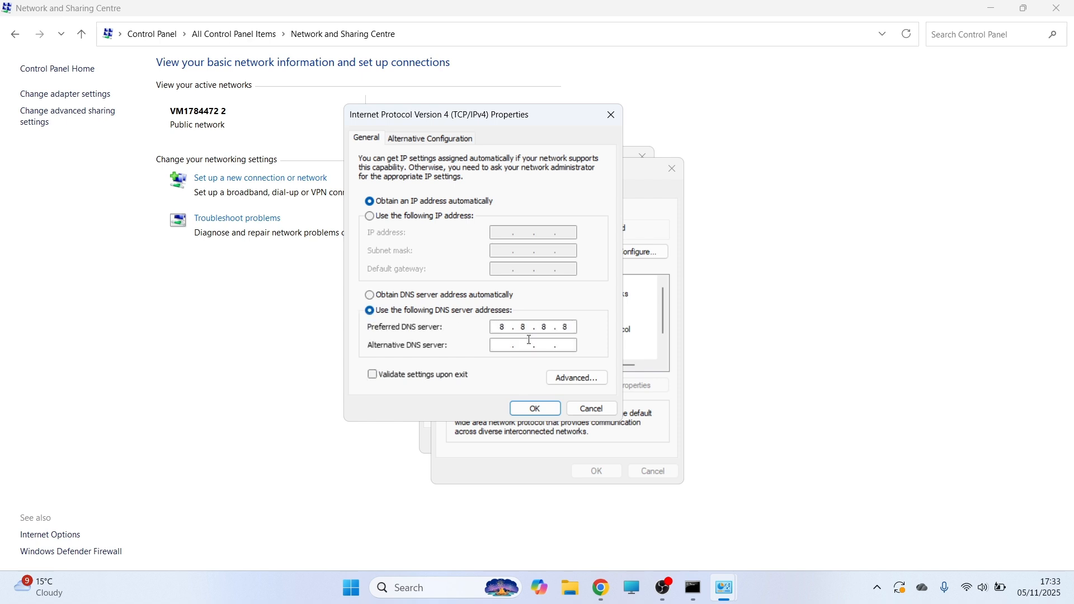
text(8.8.4.)
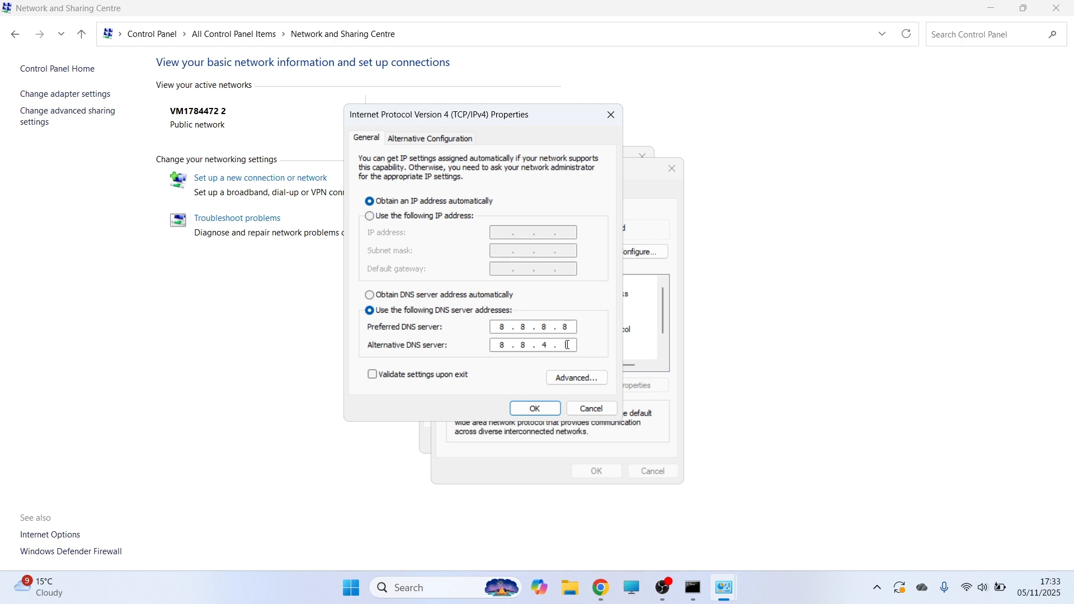
text(4)
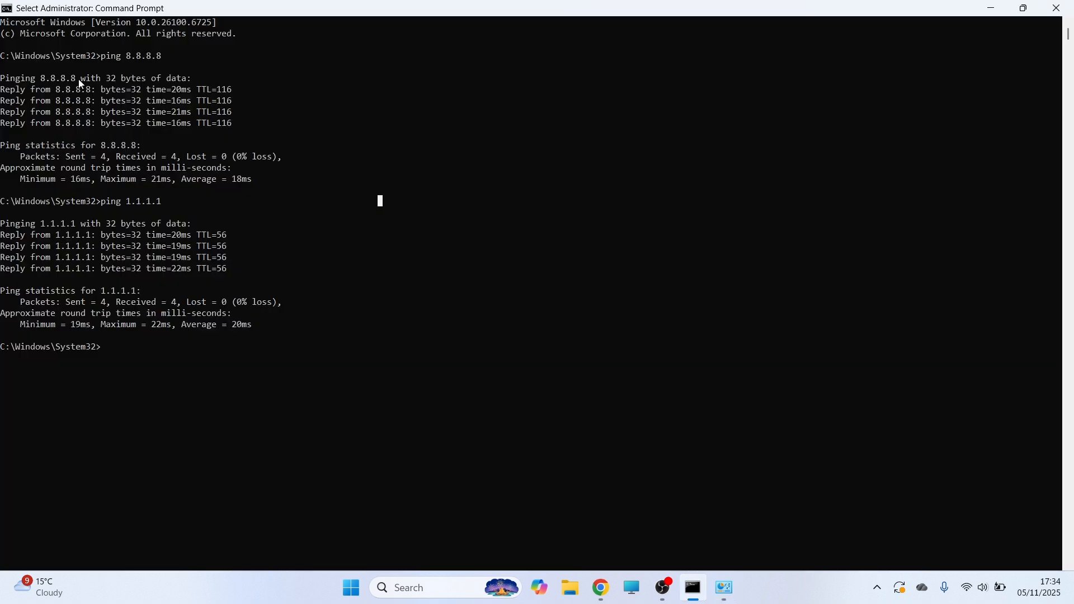
double_click(55, 78)
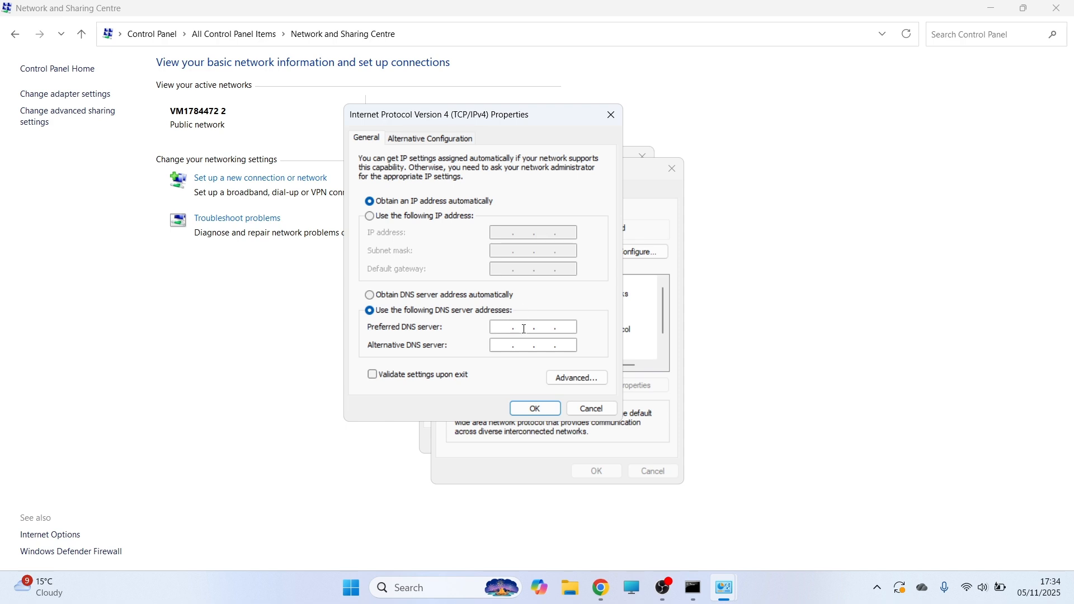
Step: Enter DNS servers 1.1.1.1 and 1.0.0.1, confirm, and close WiFi Properties
text(1.1.1.1)
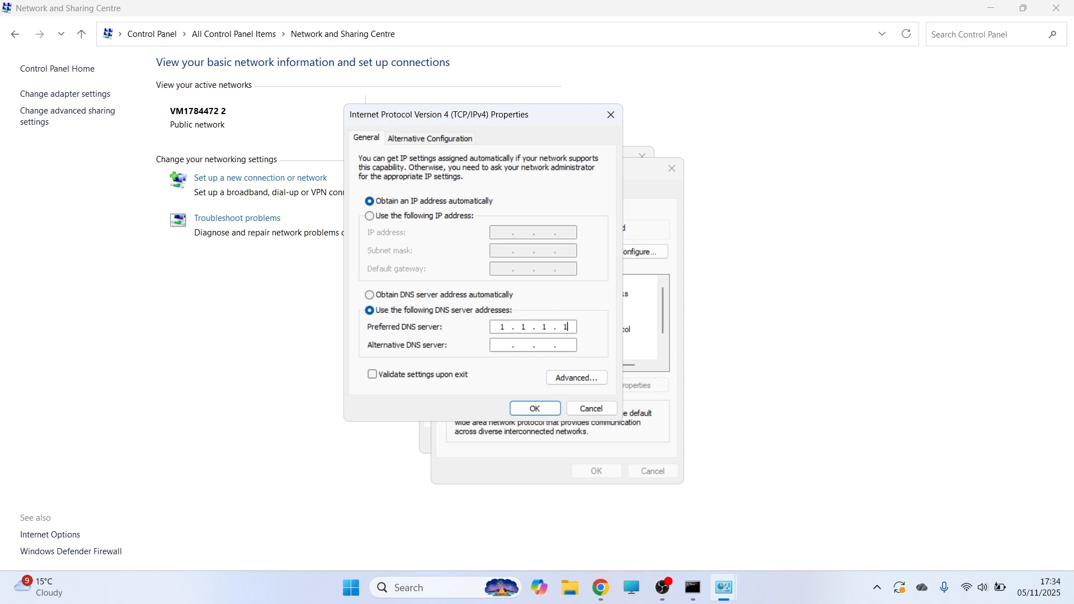
text(1.0..)
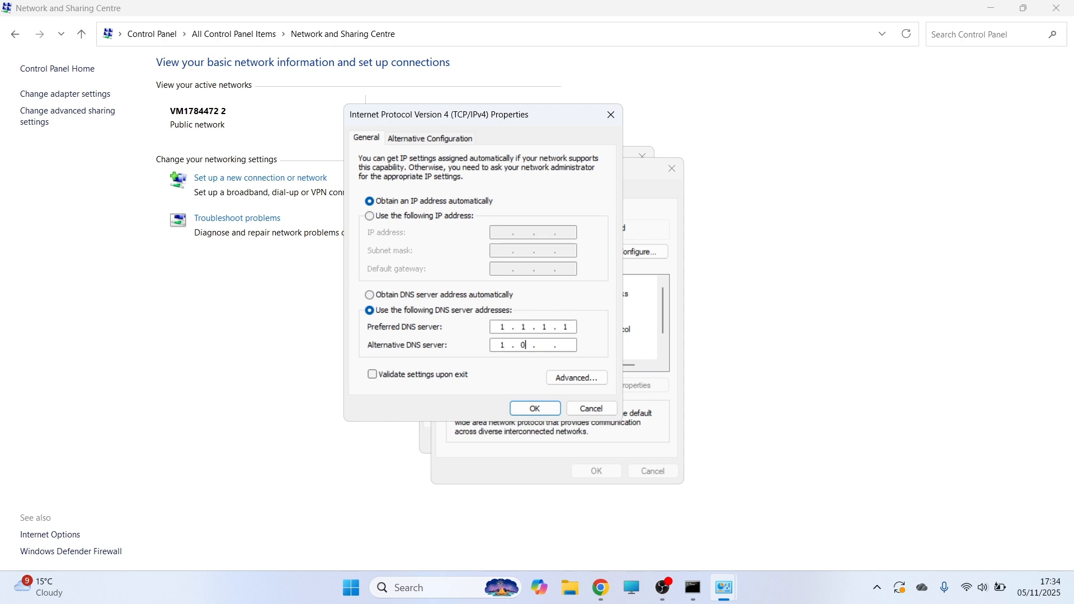
text(0)
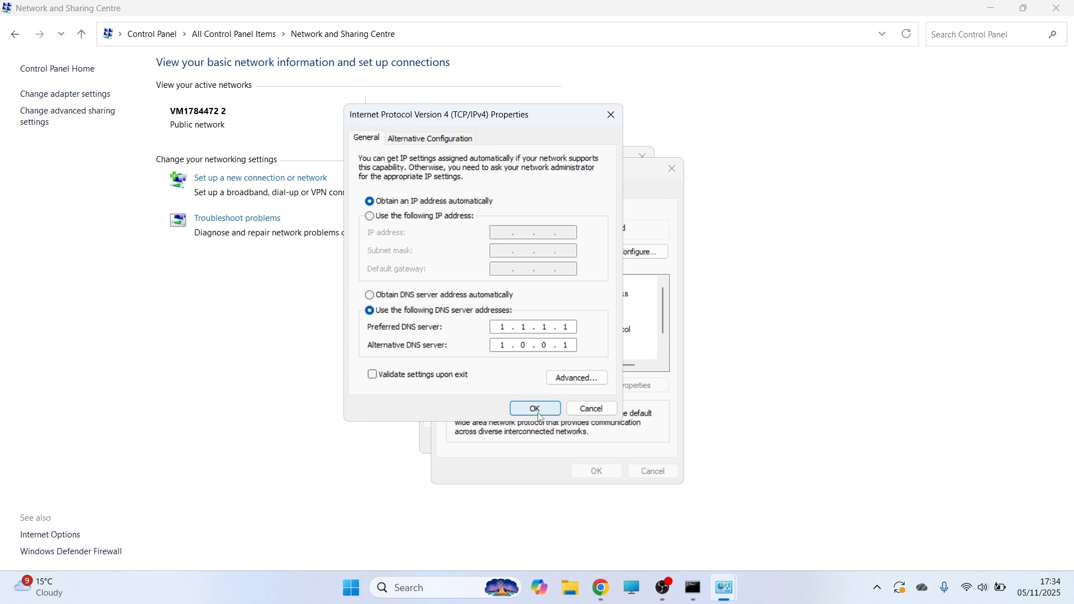
click(534, 409)
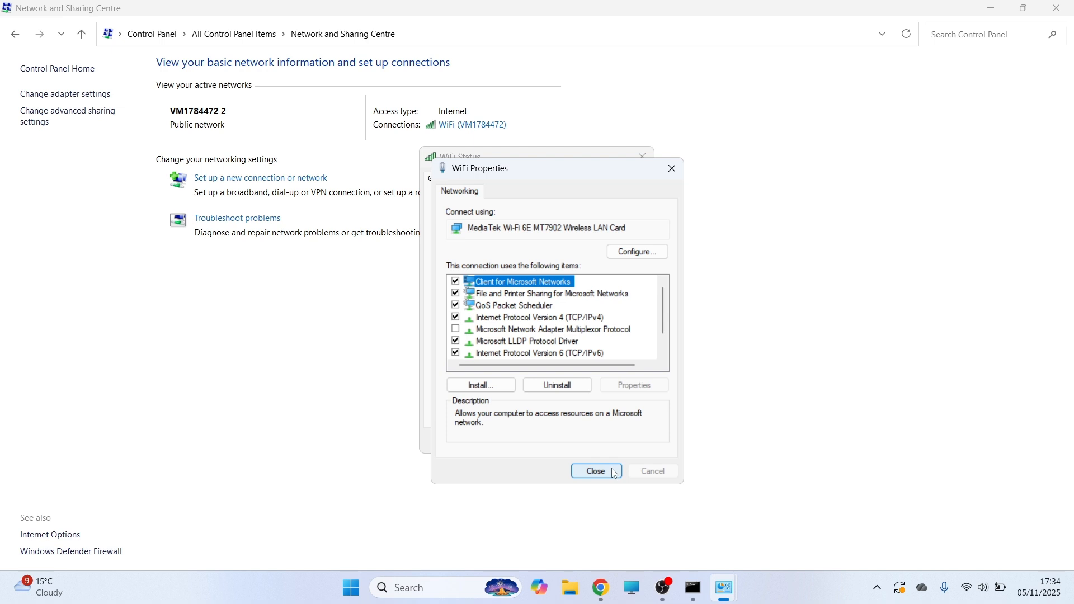
click(594, 470)
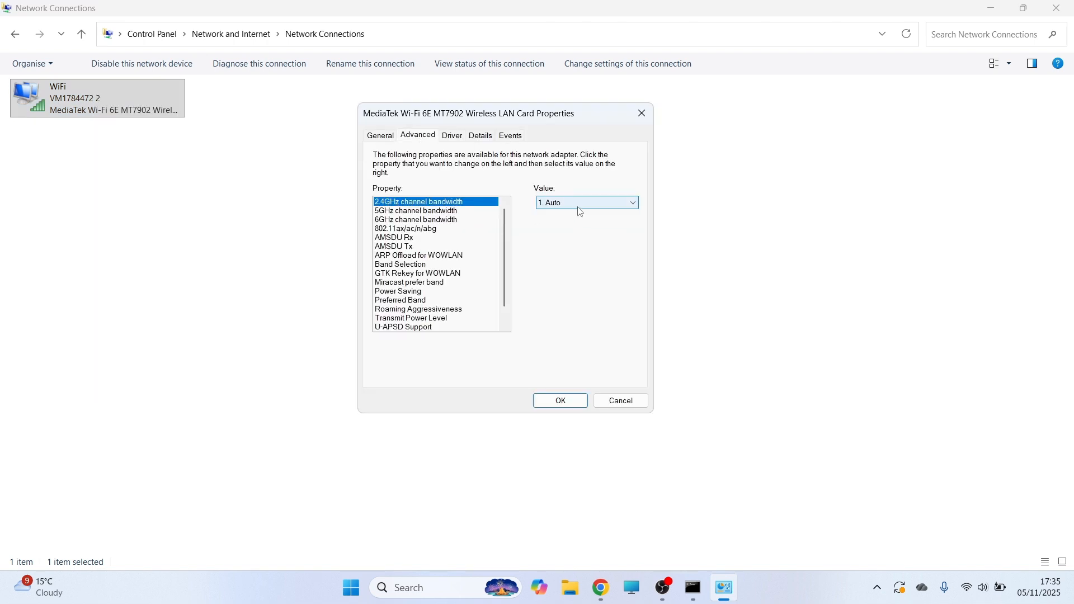
Step: Set Band Selection to 5G Only and Preferred Band to Prefer 5GHz band, then apply
click(415, 211)
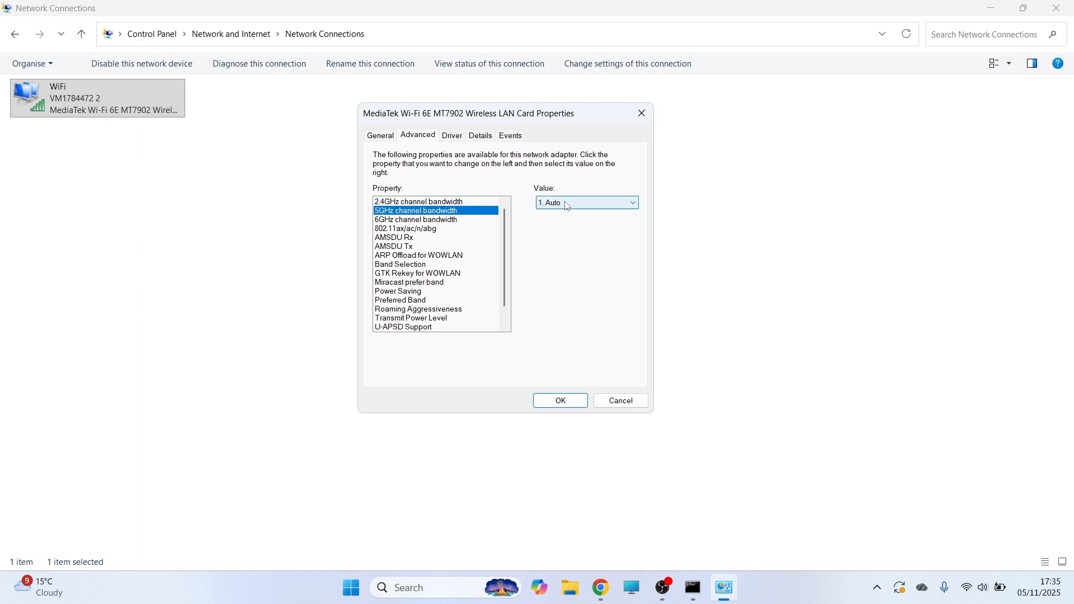
click(629, 202)
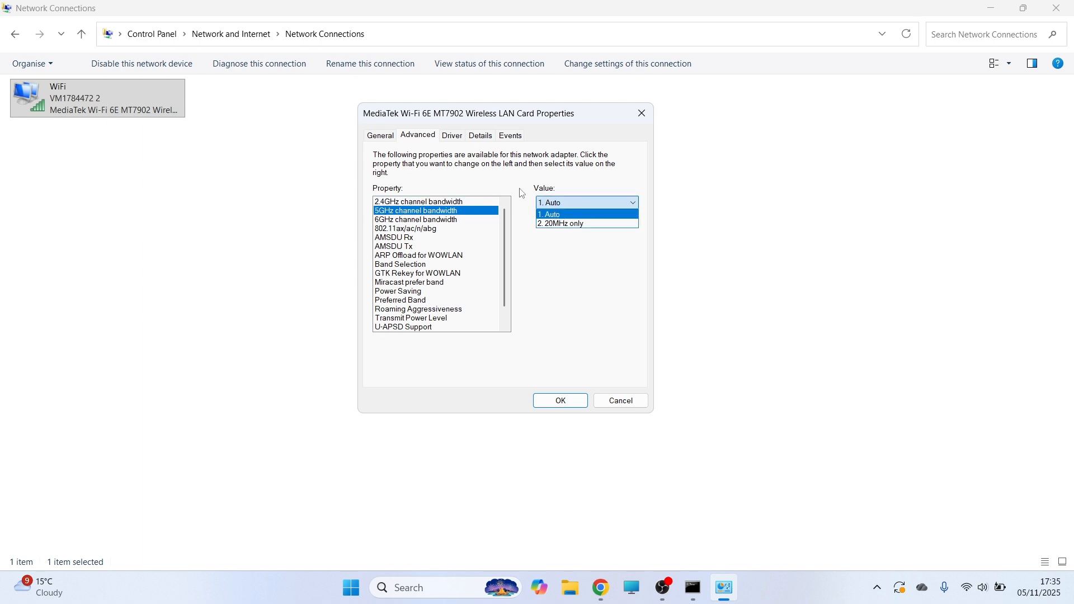
click(400, 263)
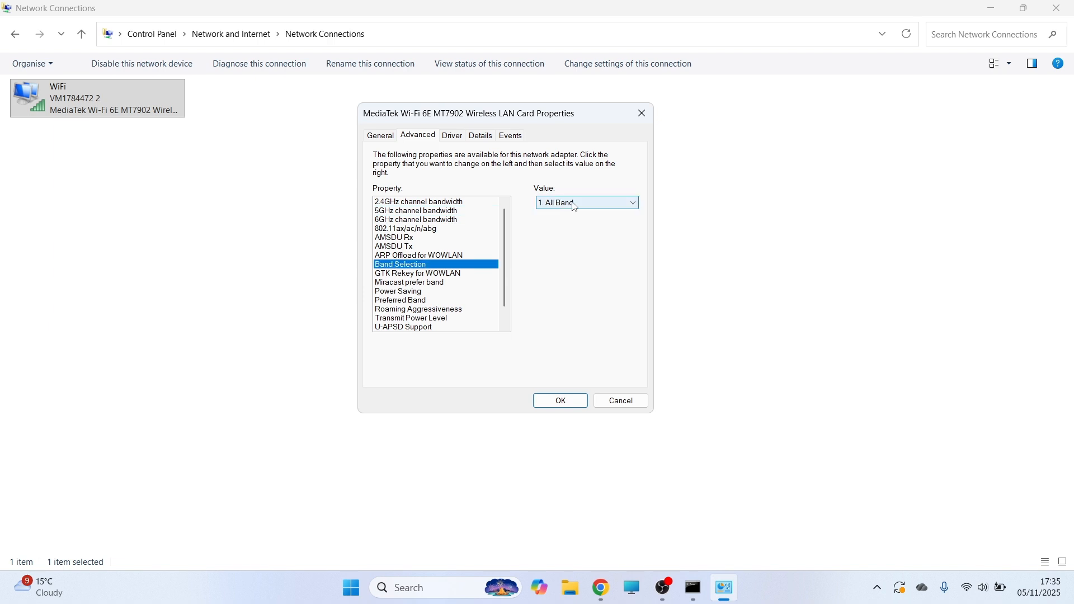
click(585, 202)
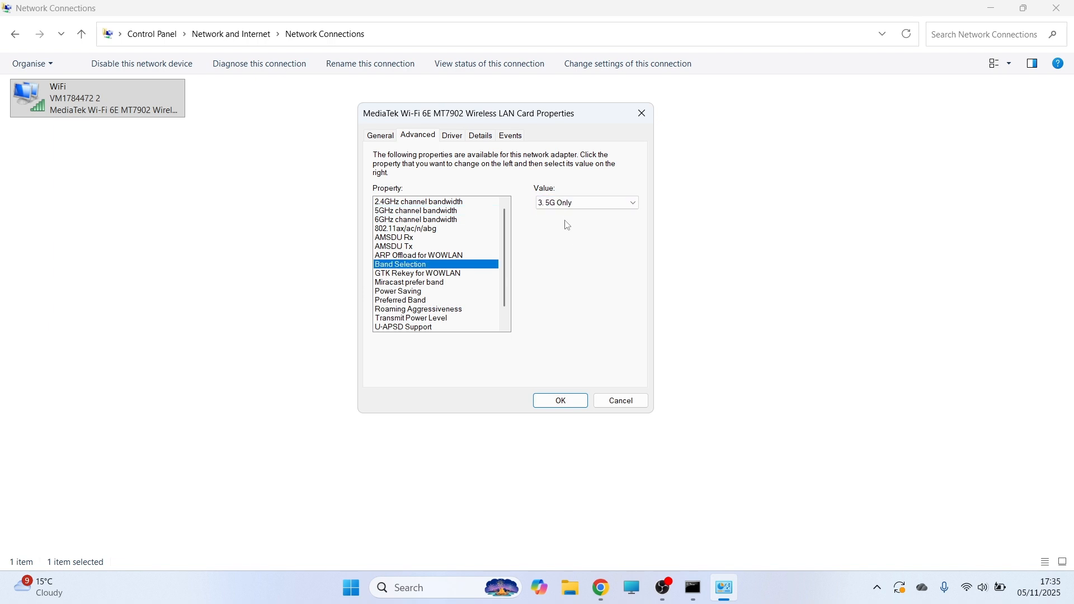
click(400, 300)
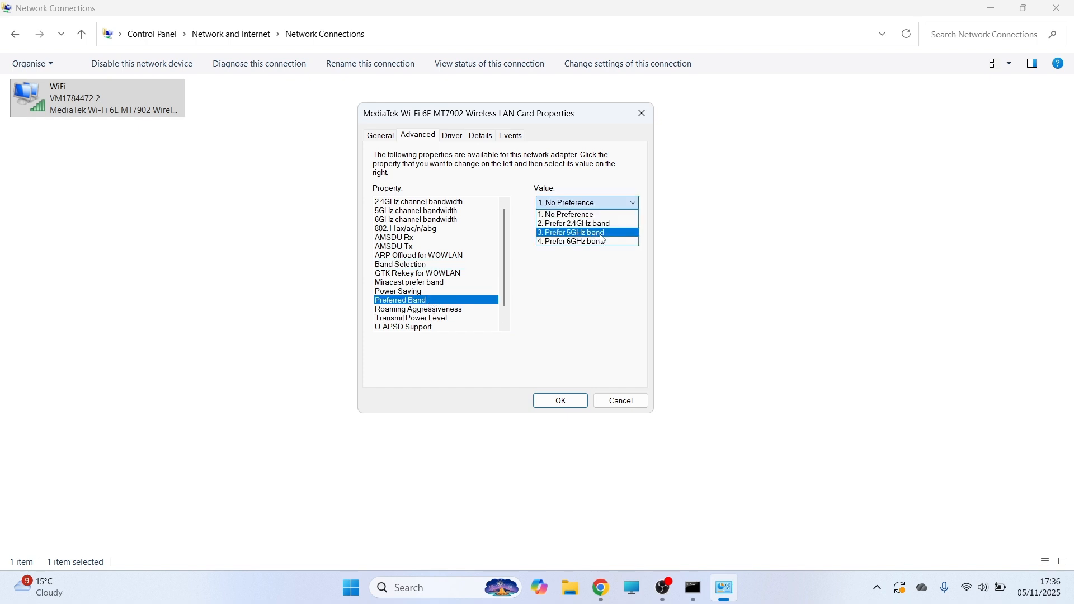
click(571, 232)
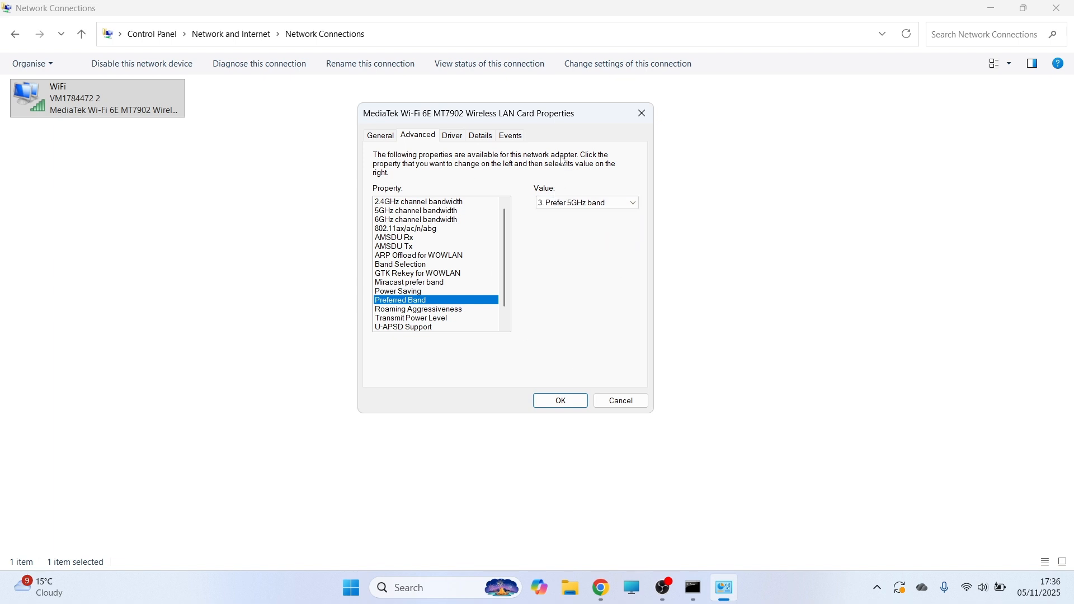
mouse_move(538, 160)
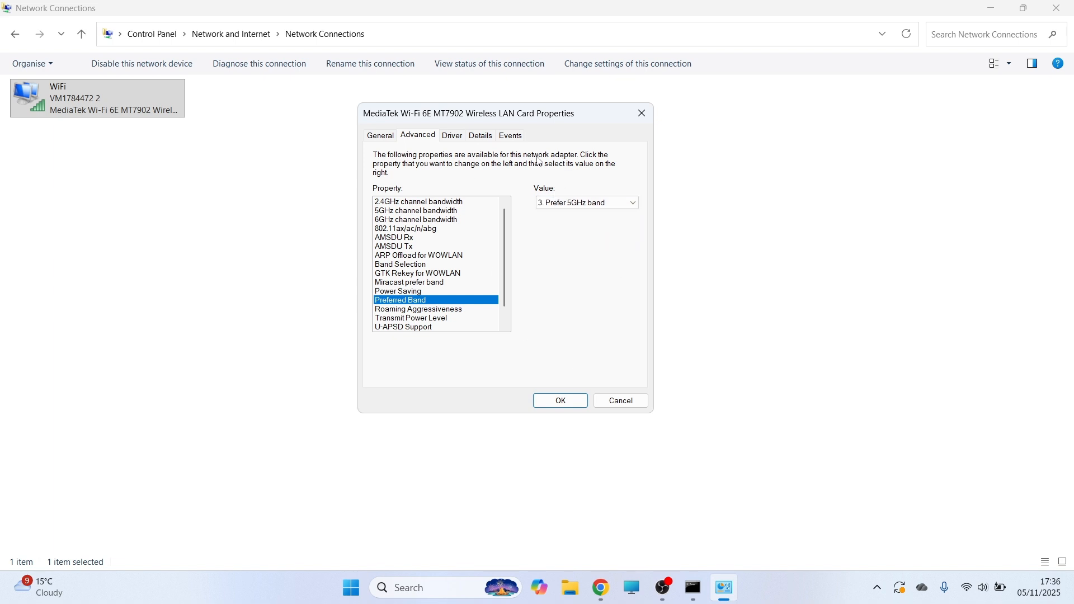
mouse_move(559, 400)
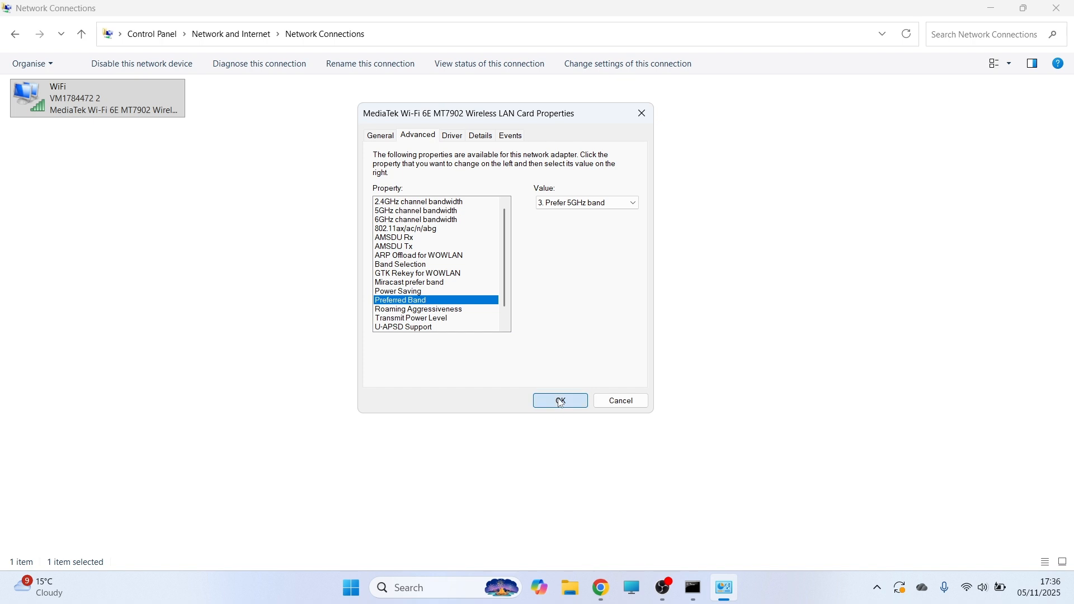
click(560, 400)
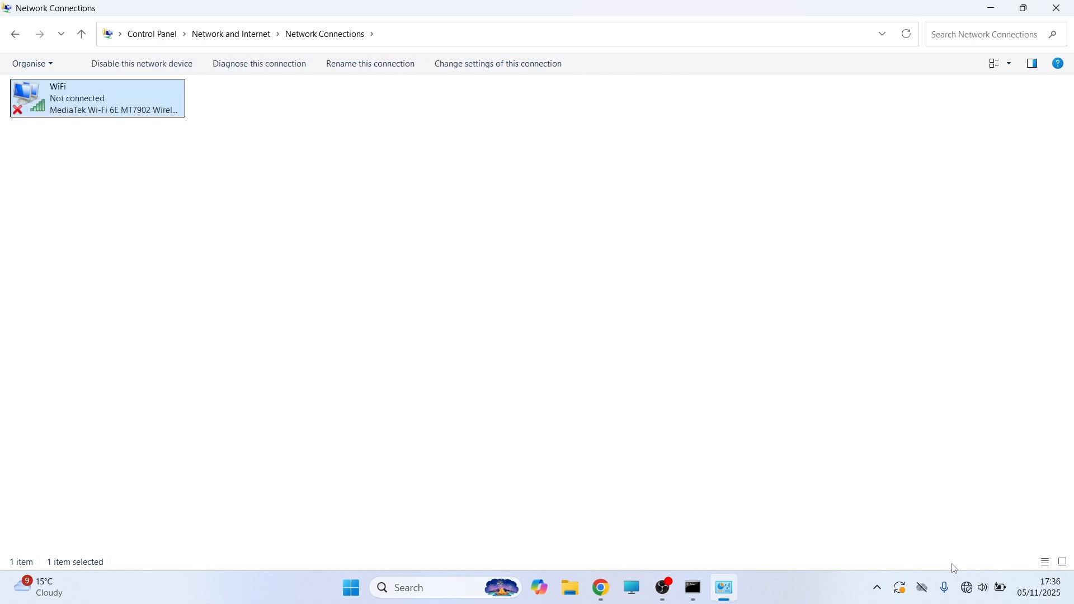
Step: Open the taskbar Wi-Fi list to confirm the secured network reconnected
click(965, 593)
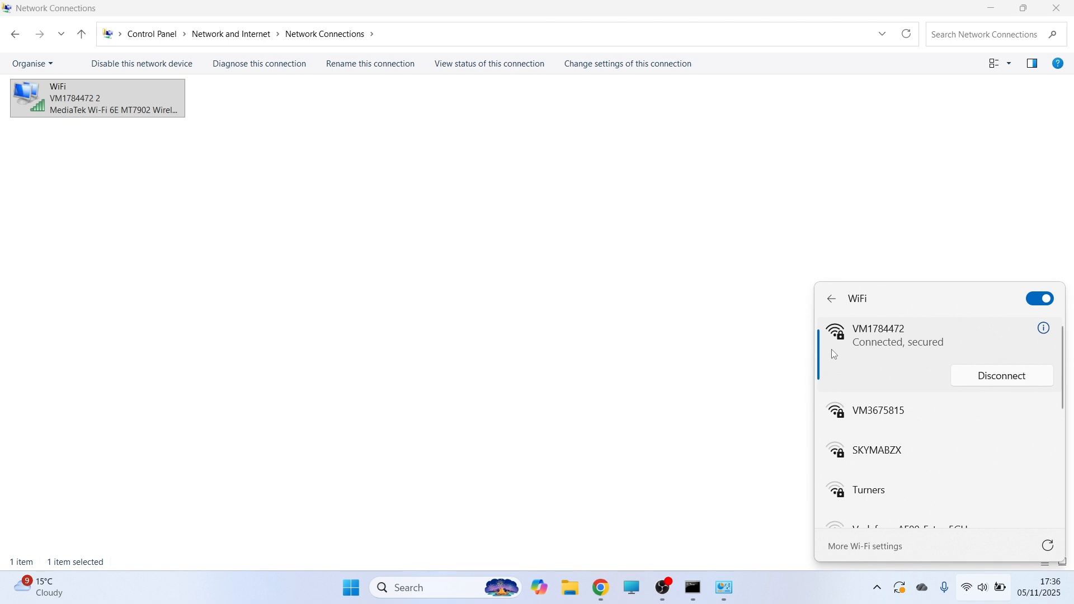
mouse_move(879, 354)
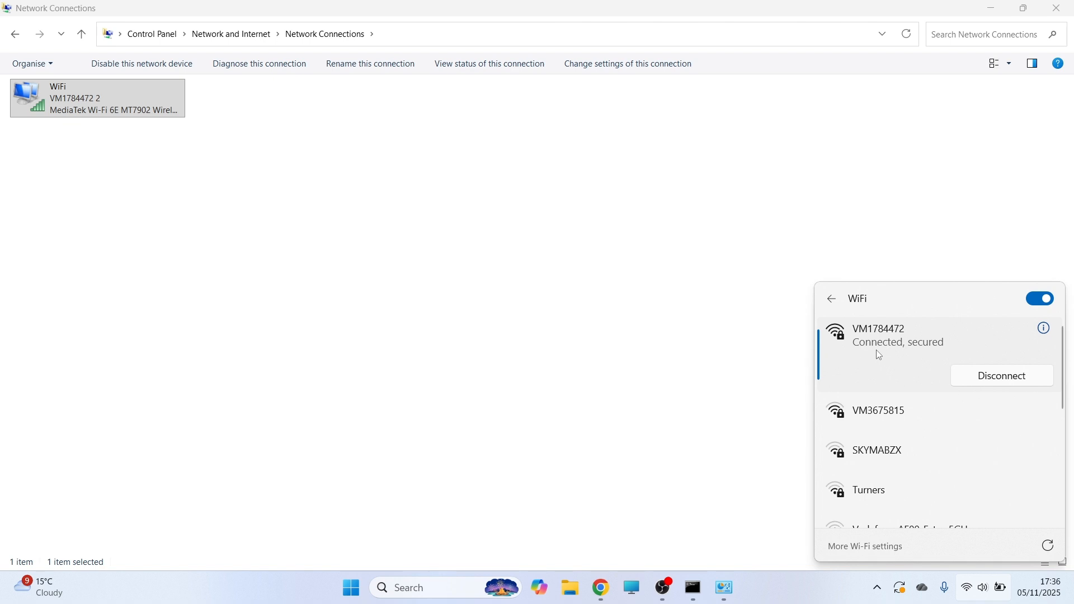
mouse_move(882, 351)
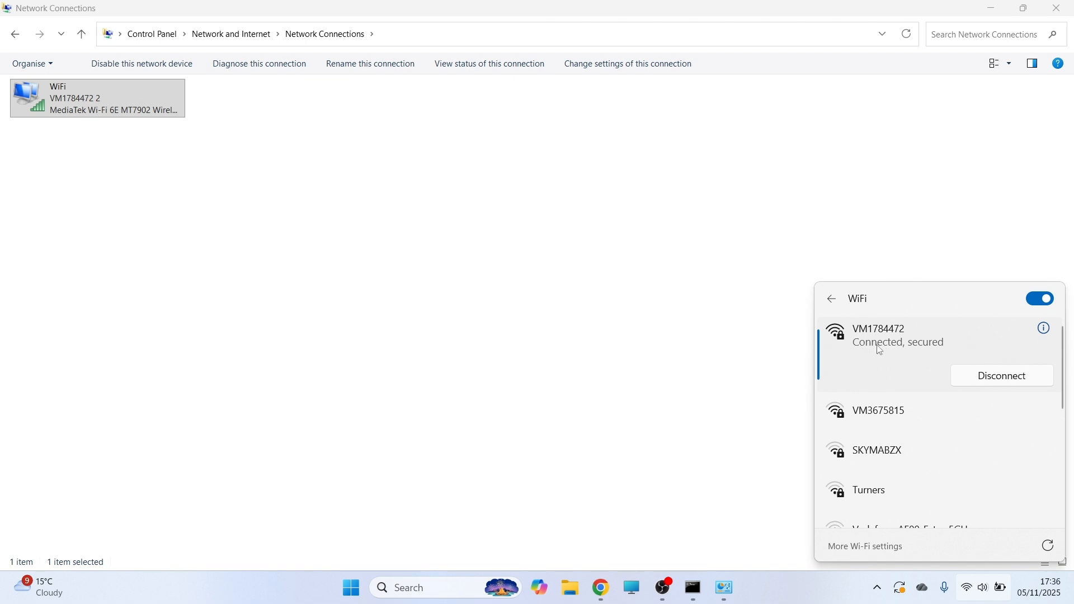
Step: From WiFi's adapter settings, set Band Selection to 1. All Band
right_click(95, 98)
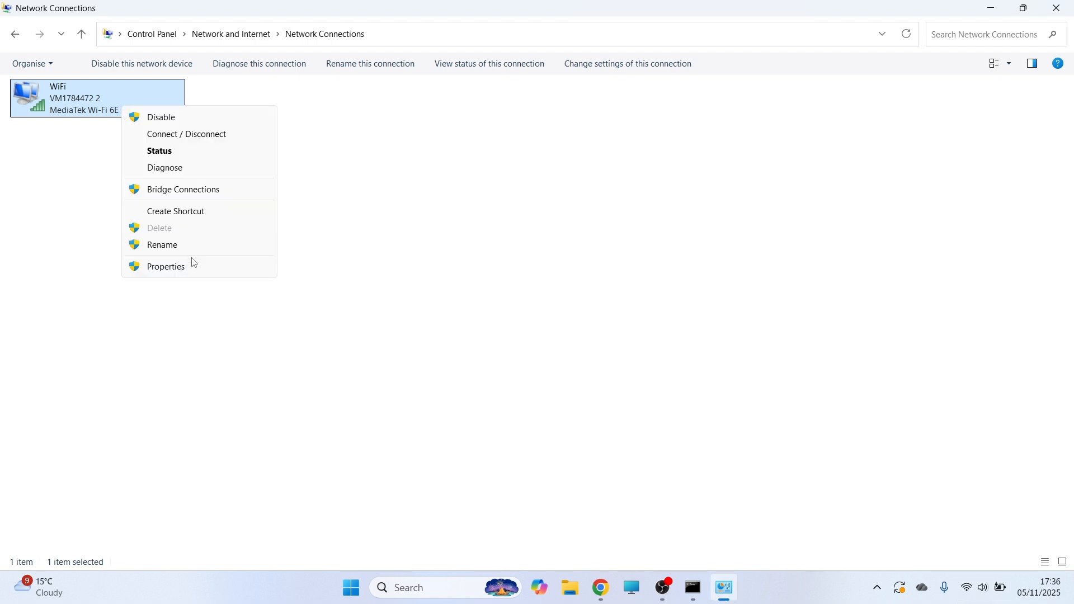
click(165, 266)
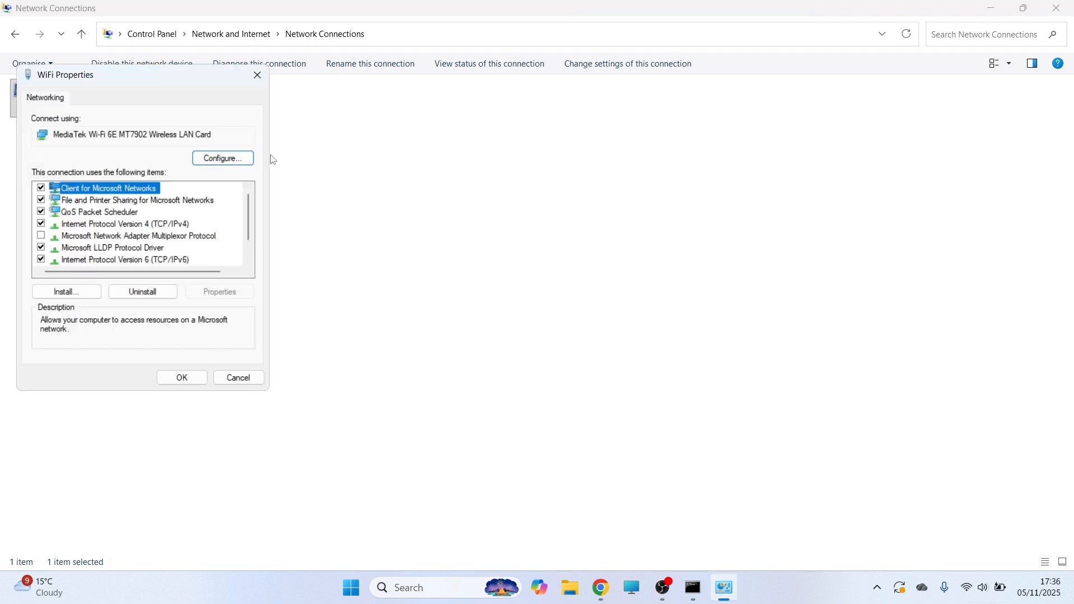
click(223, 158)
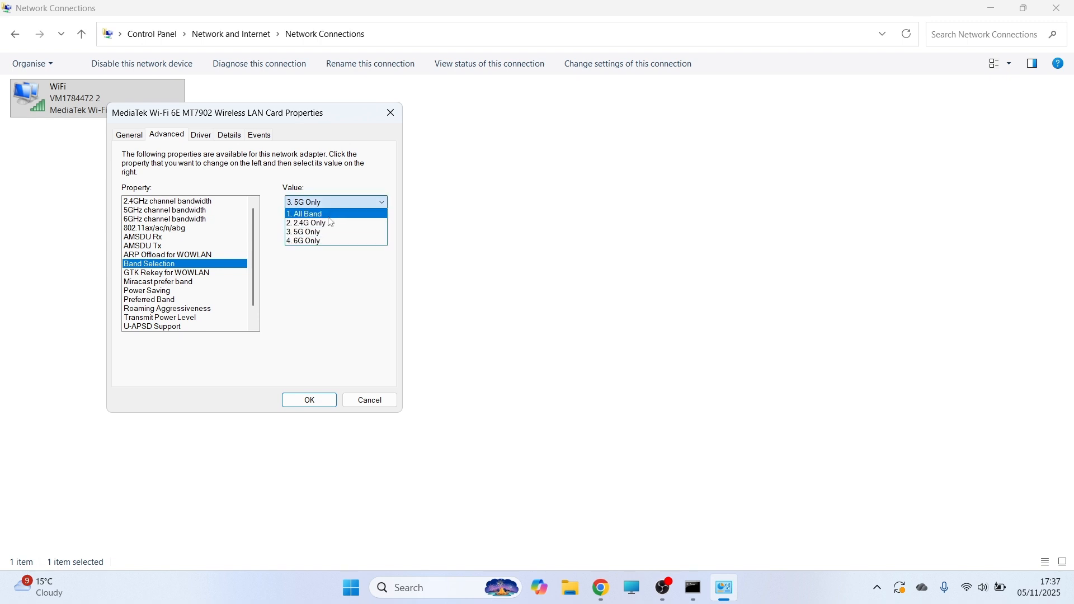
click(303, 213)
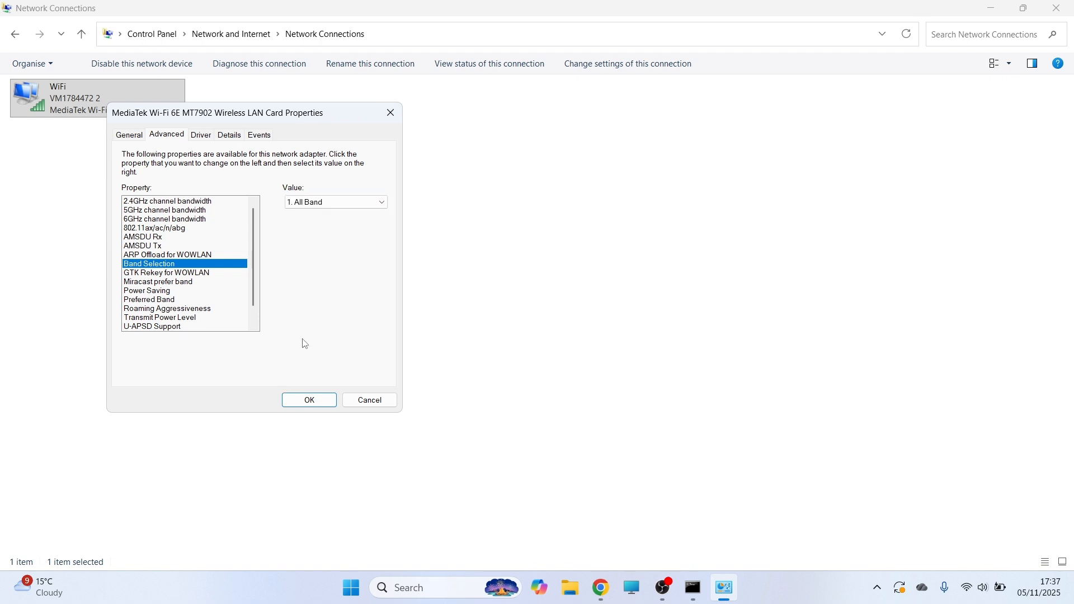